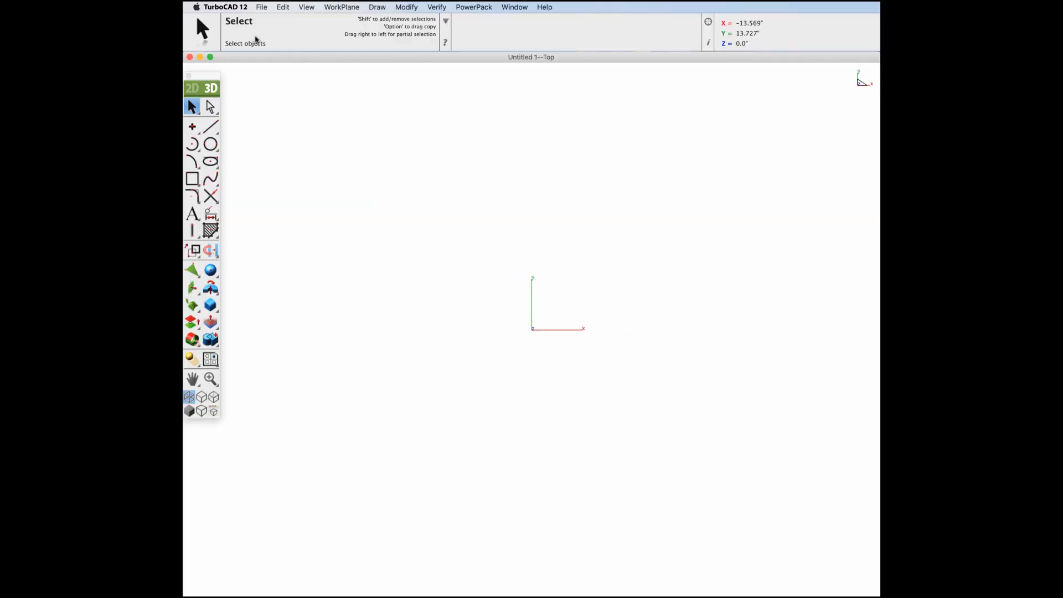
- Start a File > Import with PDF 2D as the import type
{"action": "left_click", "coordinate": [261, 7]}
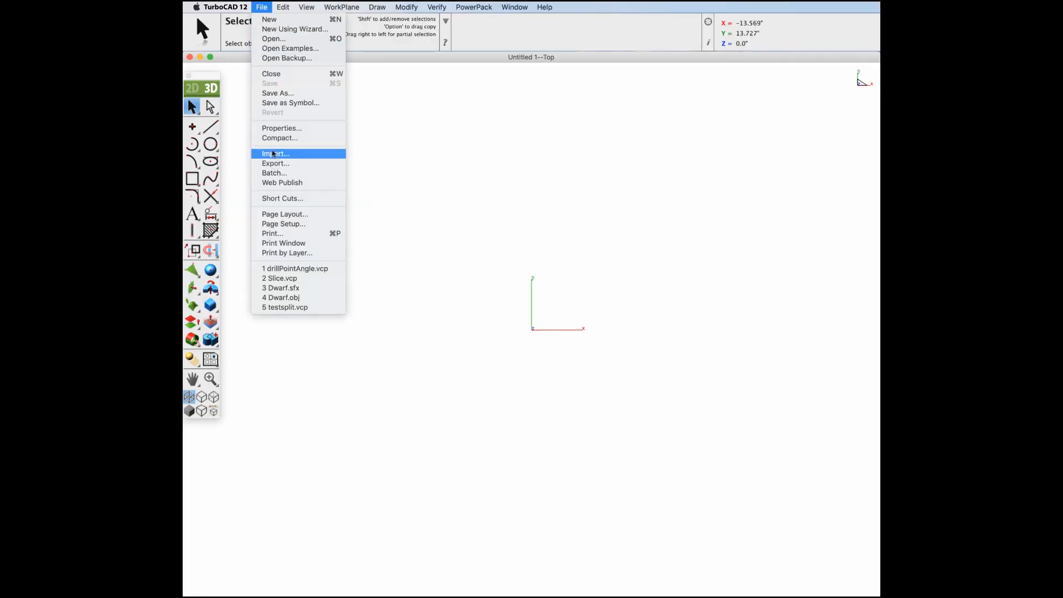
{"action": "left_click", "coordinate": [276, 154]}
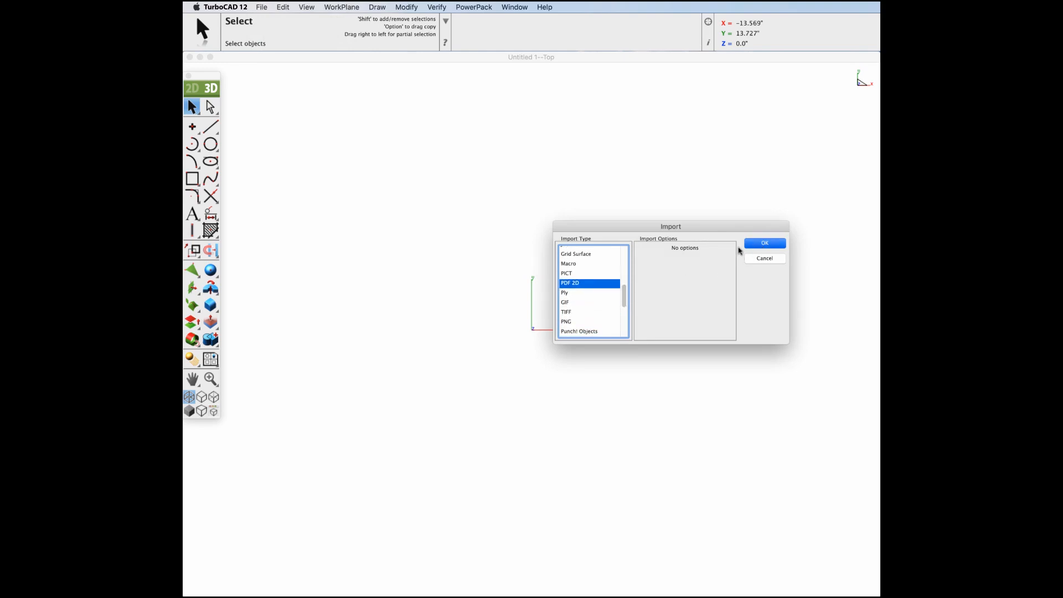
- Confirm PDF 2D and import boeing757OneView.pdf
{"action": "left_click", "coordinate": [764, 242]}
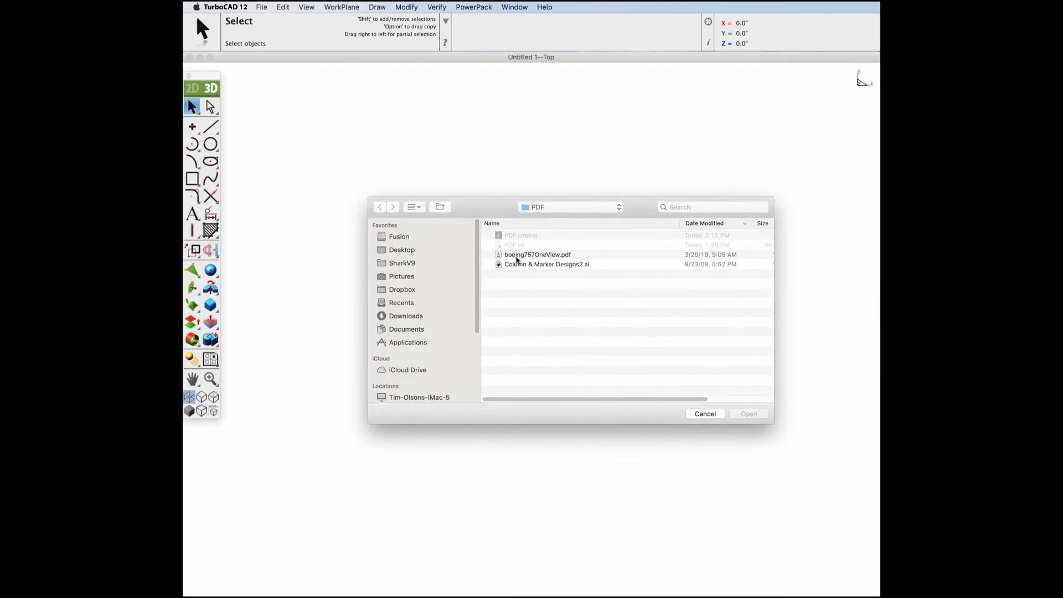
{"action": "left_click", "coordinate": [748, 413]}
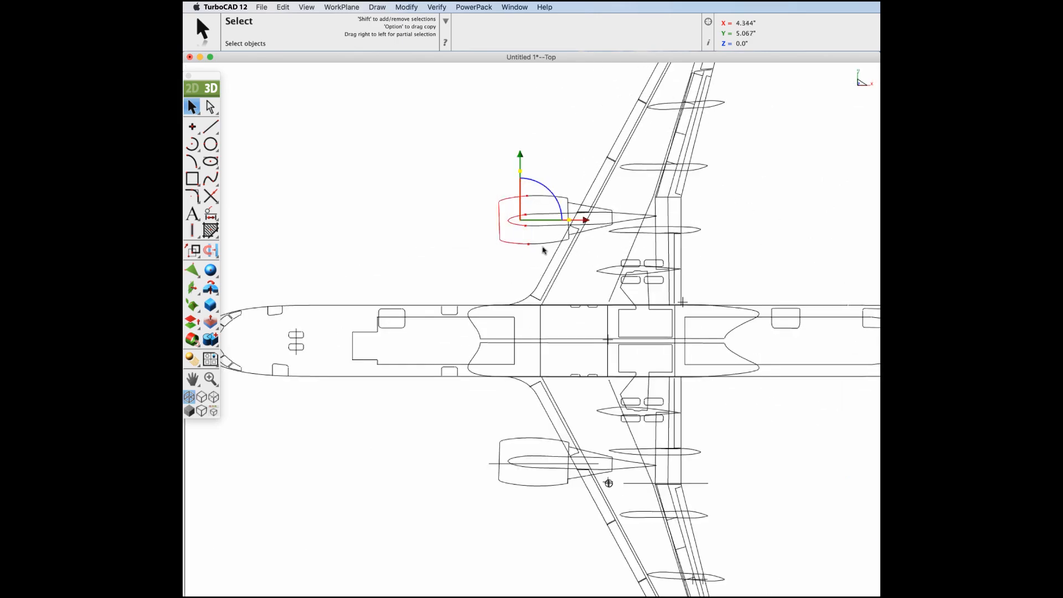
- Drag across the drawing to view the full Boeing 757-200 sheet and title block
{"action": "left_click_drag", "start_coordinate": [573, 220], "coordinate": [535, 219]}
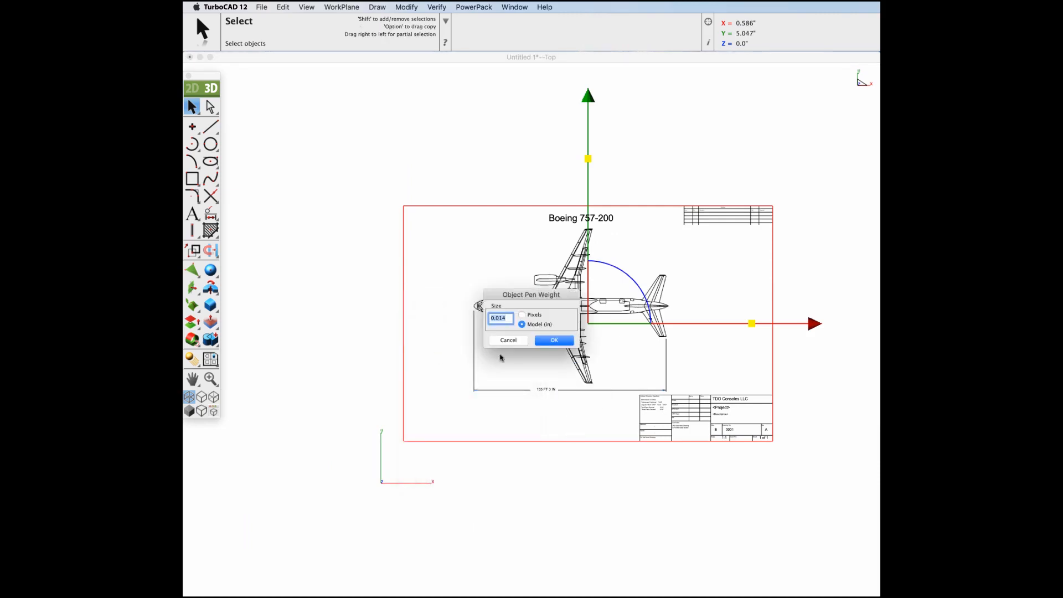
- Set the Boeing drawing's pen weight in pixels, then create a new blank drawing
{"action": "left_click", "coordinate": [521, 314]}
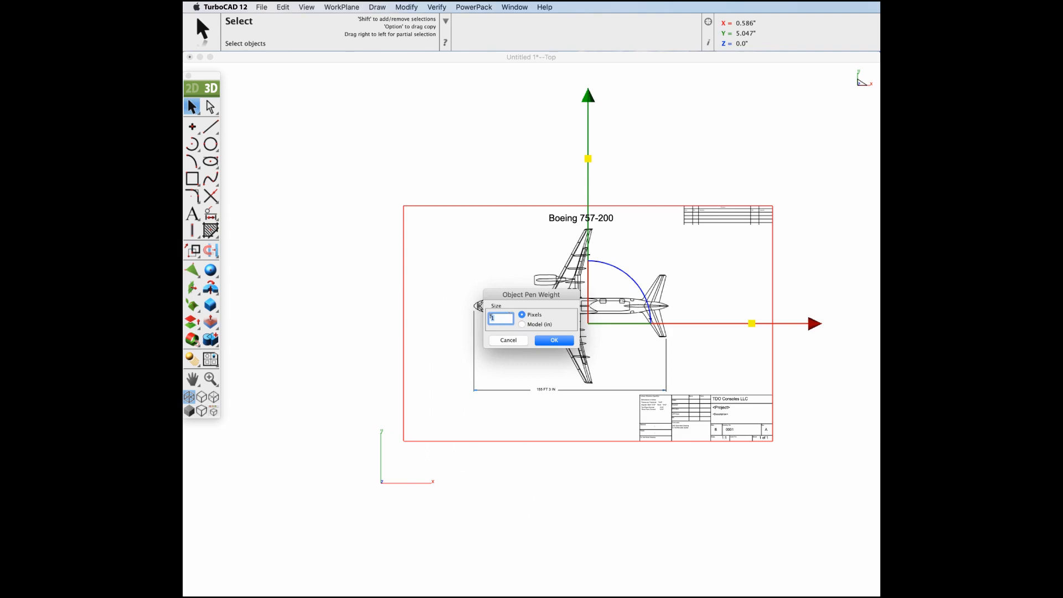
{"action": "left_click", "coordinate": [553, 340]}
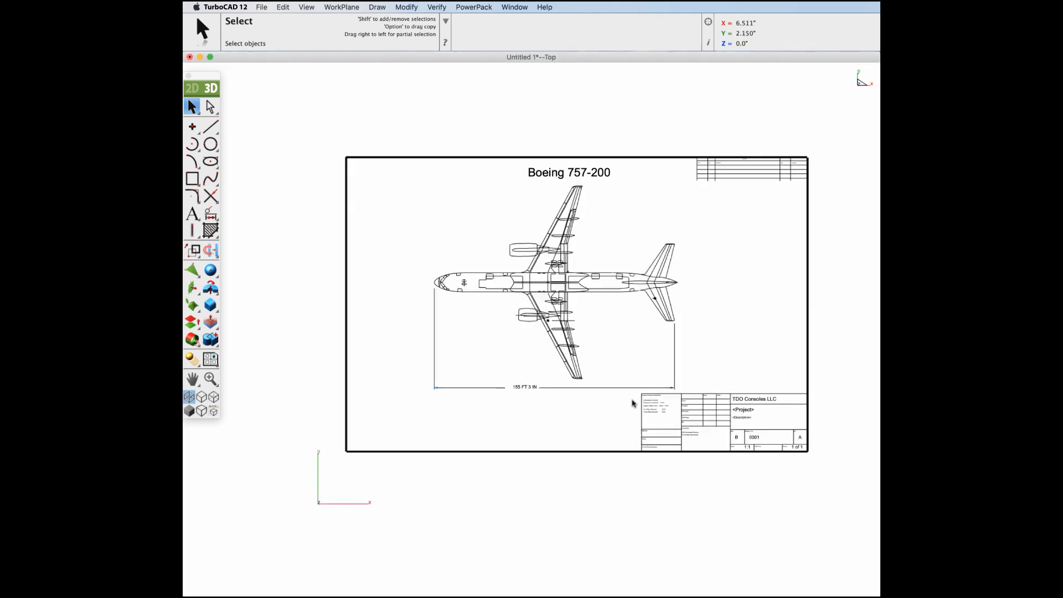
{"action": "mouse_move", "coordinate": [628, 403]}
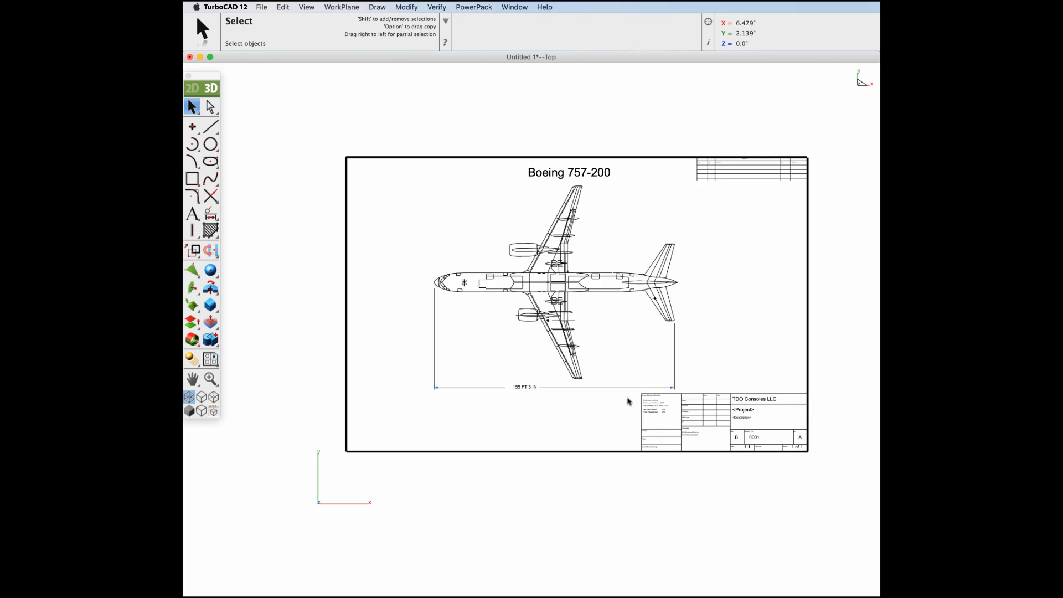
{"action": "left_click", "coordinate": [262, 7]}
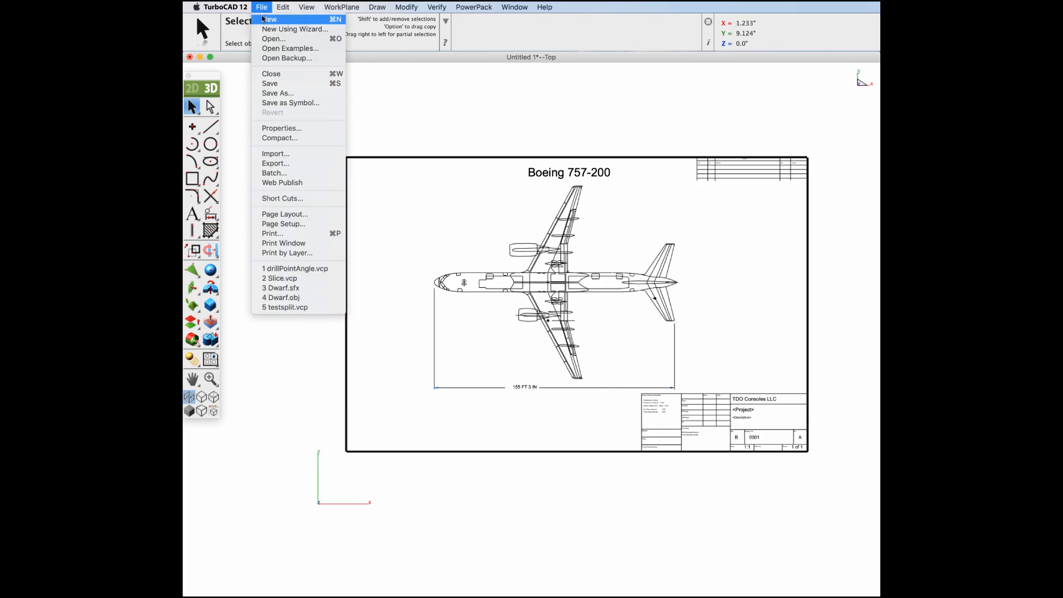
{"action": "left_click", "coordinate": [267, 19]}
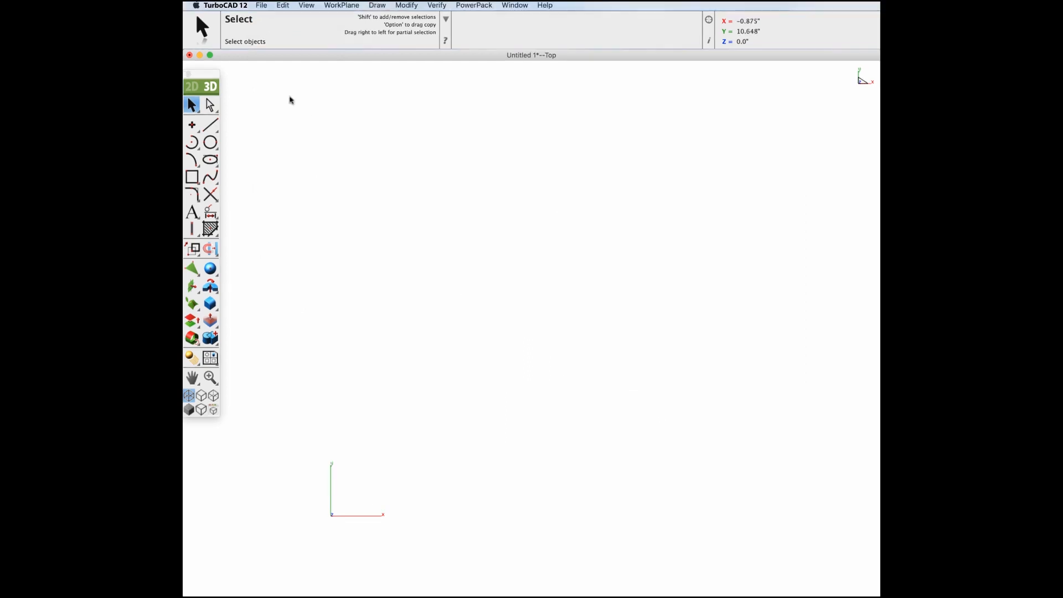
- Import Graph Samples1.ai as Adobe Illustrator 9 (PDF) objects, then open the Edit menu
{"action": "left_click", "coordinate": [261, 5]}
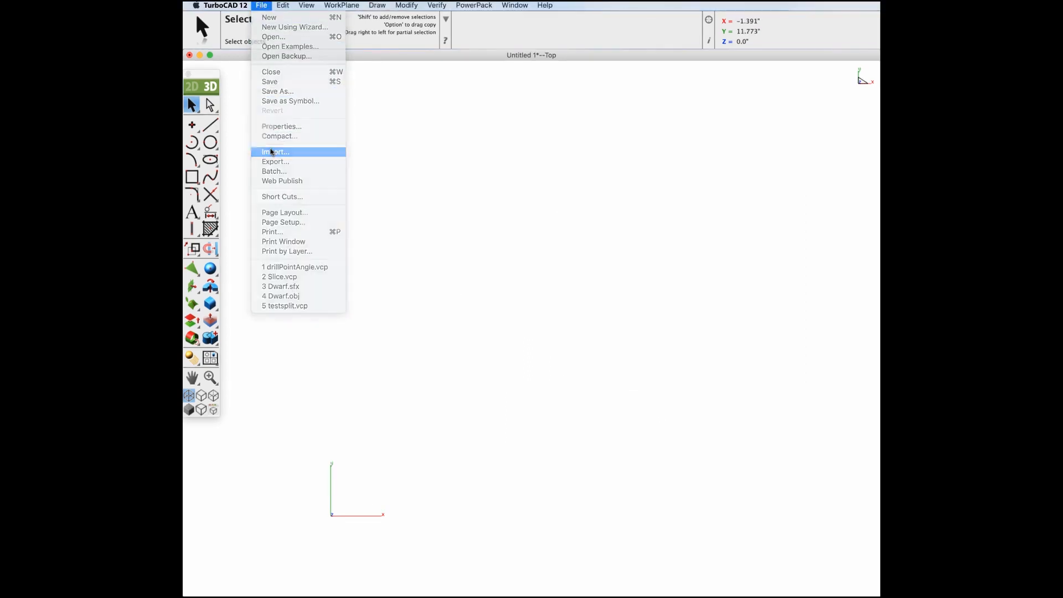
{"action": "left_click", "coordinate": [275, 152]}
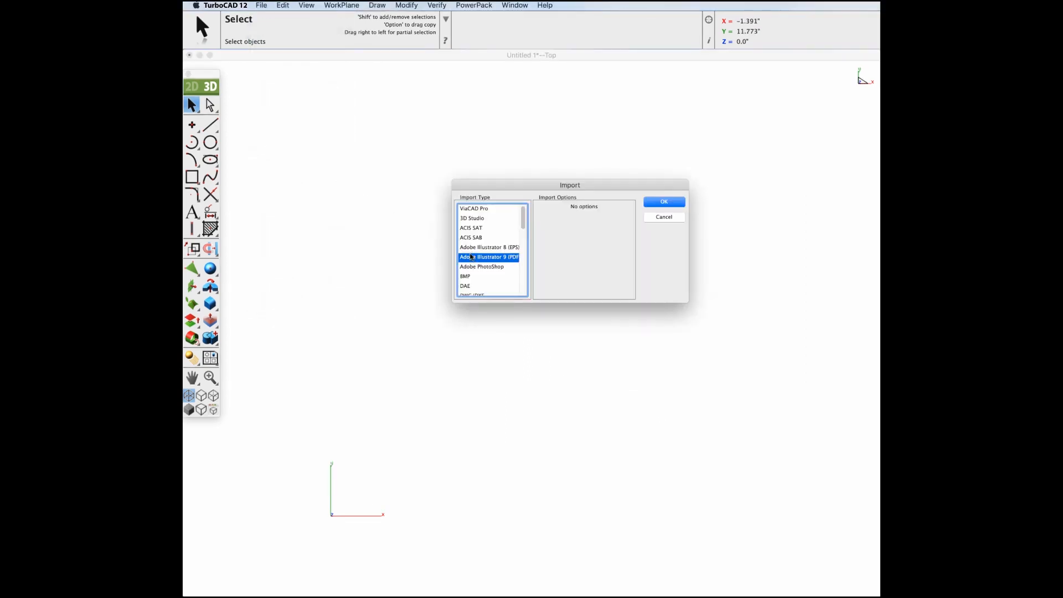
{"action": "left_click", "coordinate": [664, 202]}
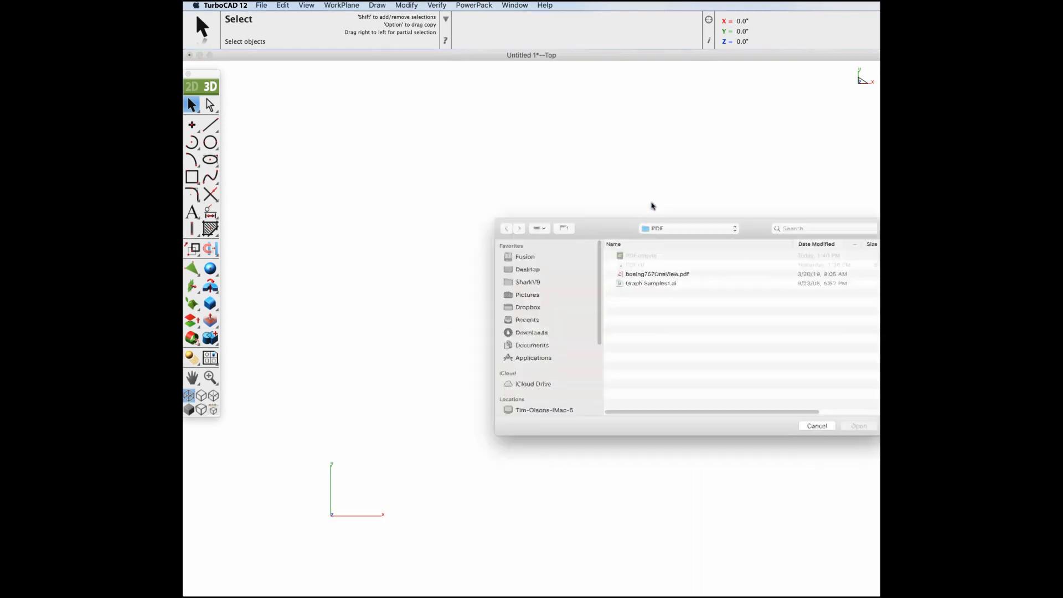
{"action": "left_click", "coordinate": [477, 203]}
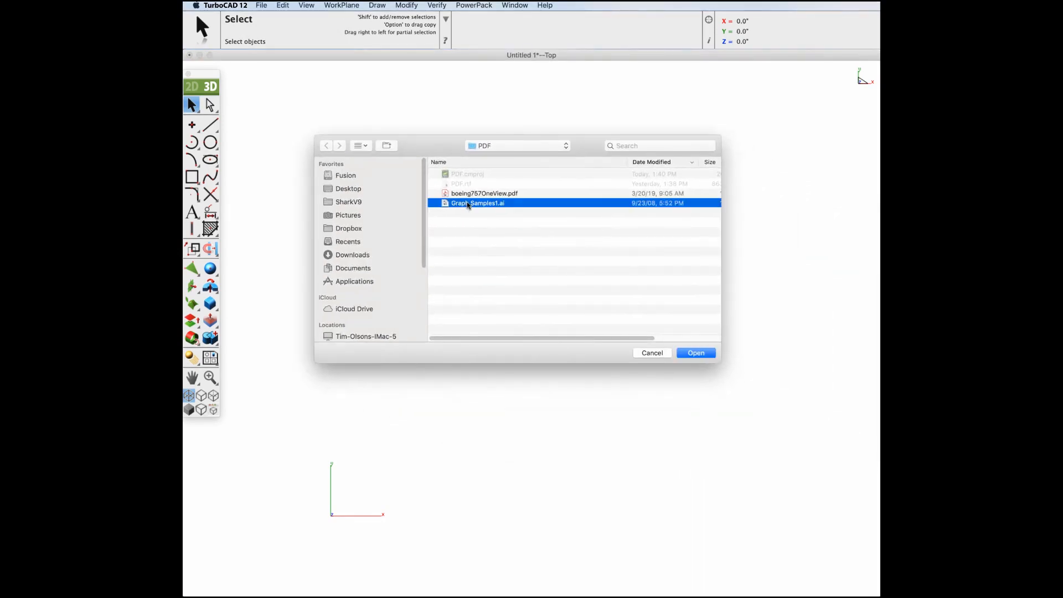
{"action": "left_click", "coordinate": [695, 353]}
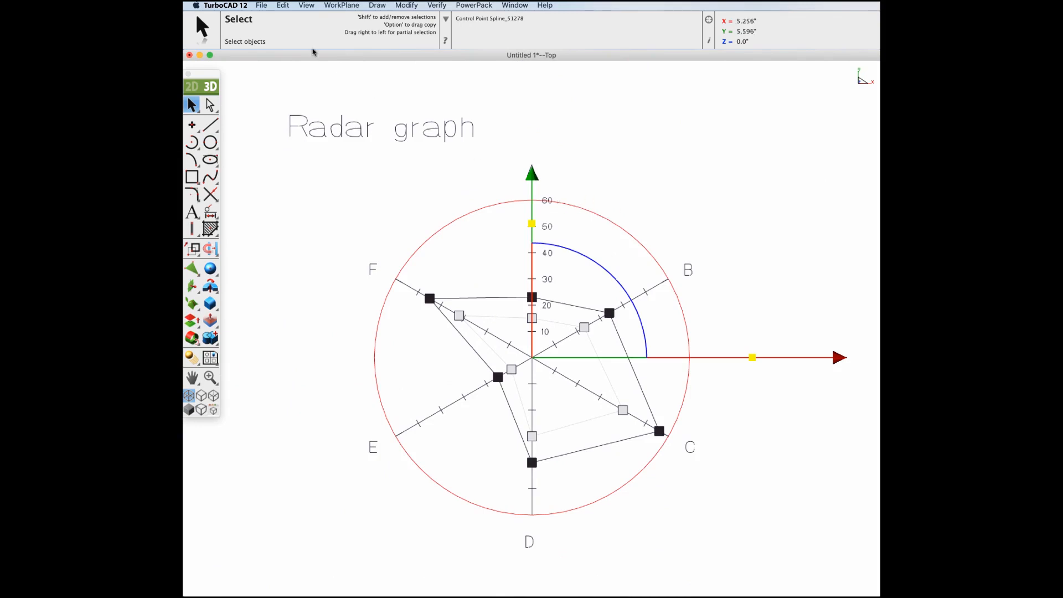
{"action": "left_click", "coordinate": [282, 5]}
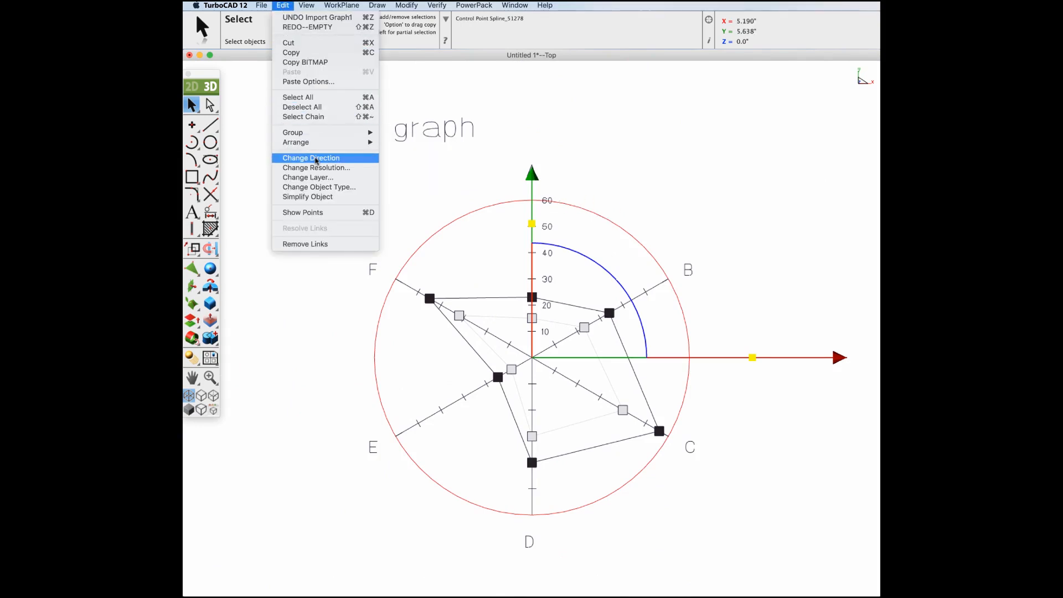